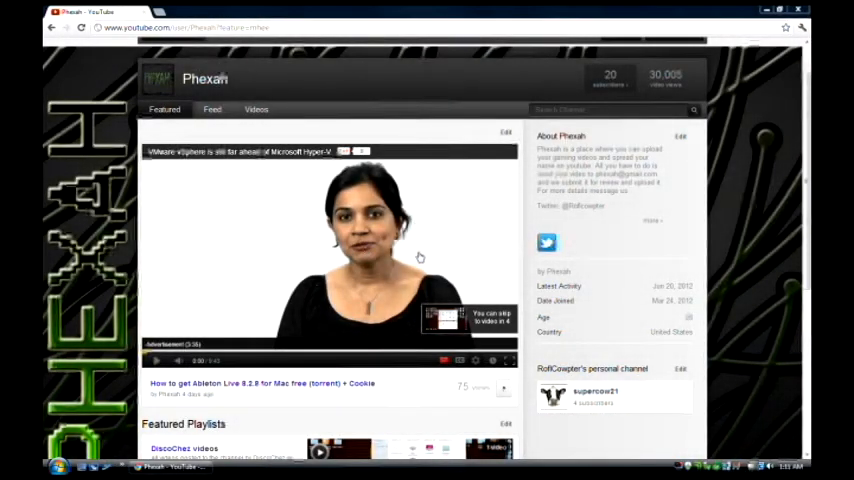
mouse_move(318, 216)
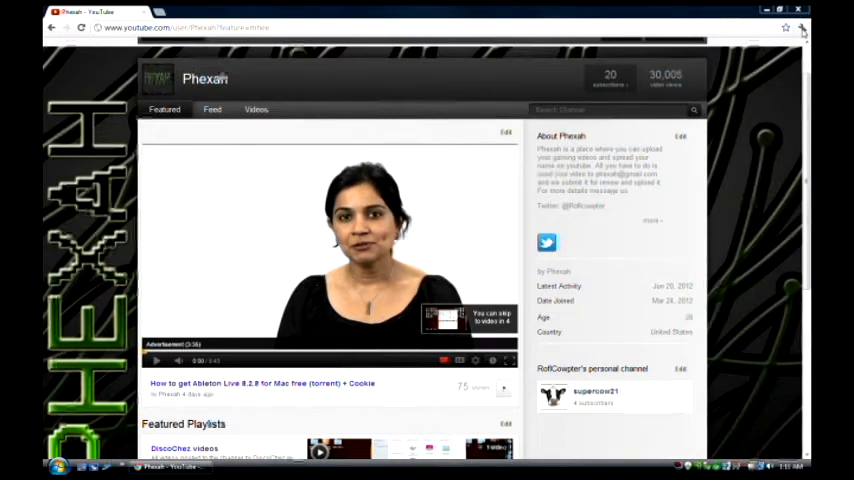
Step: Reach the Extensions page through the wrench menu's Tools submenu
left_click(802, 28)
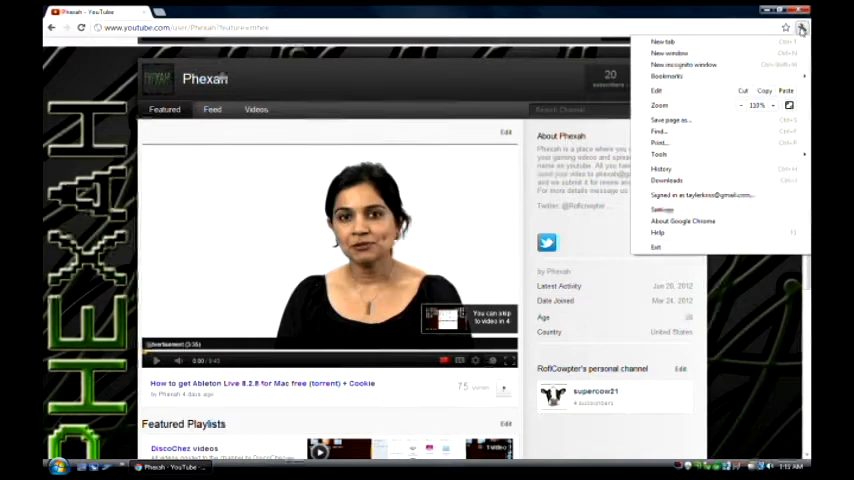
left_click(660, 154)
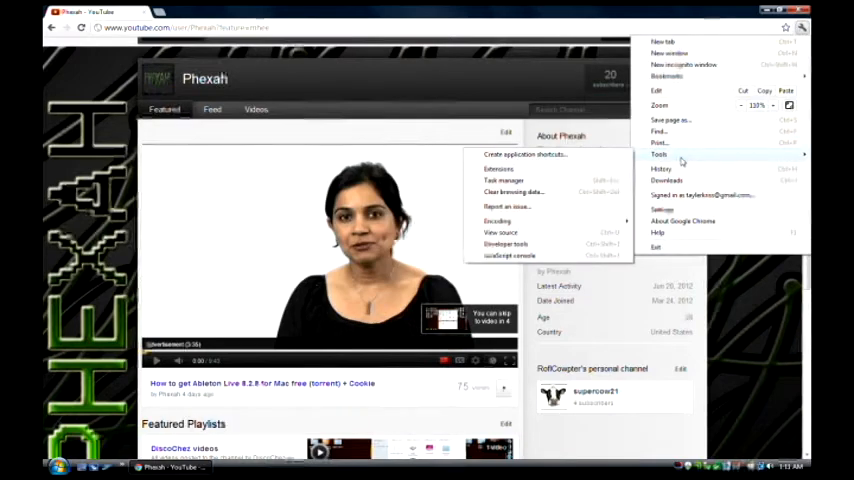
left_click(498, 168)
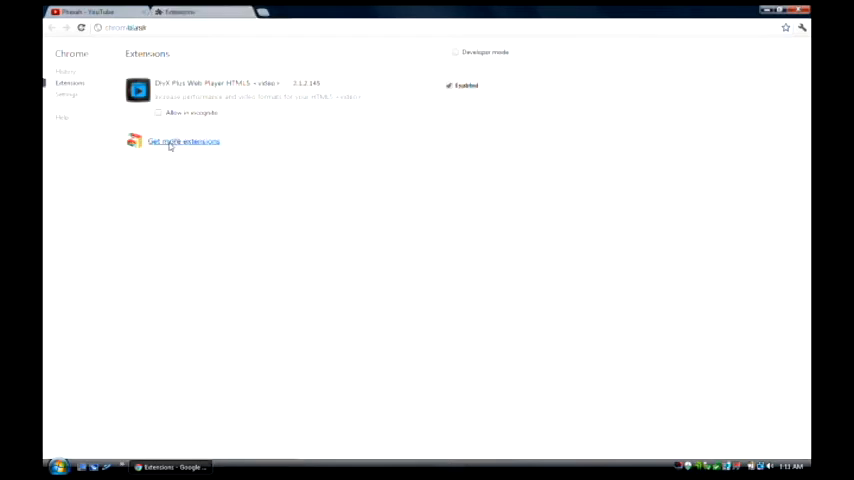
Step: Follow 'Get more extensions' to the Chrome Web Store and search for adblock
left_click(184, 140)
type("adblock")
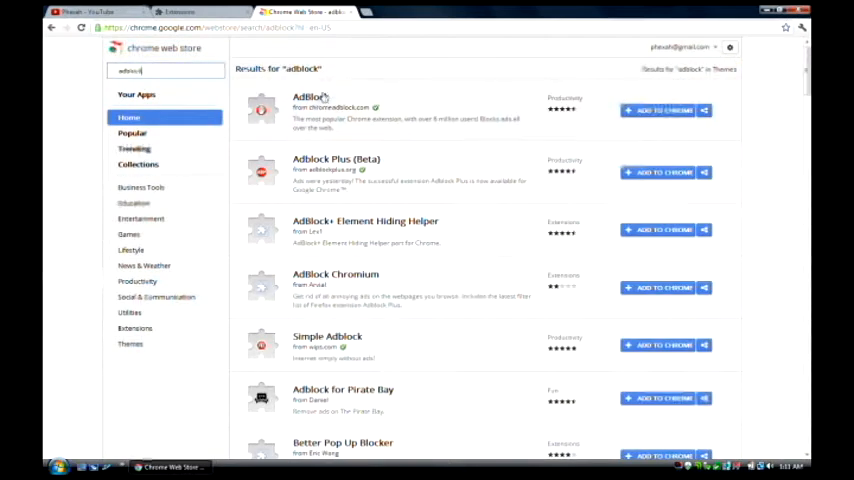
mouse_move(310, 96)
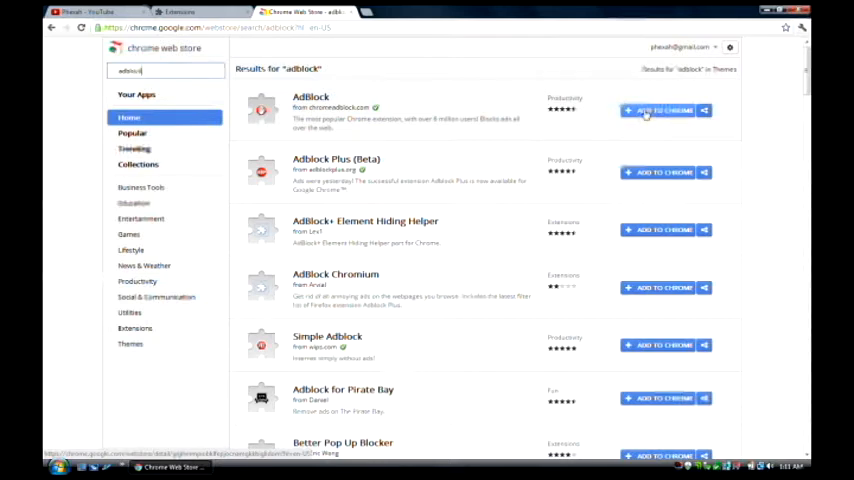
Step: Add AdBlock to Chrome and confirm, landing on its welcome setup page
left_click(660, 110)
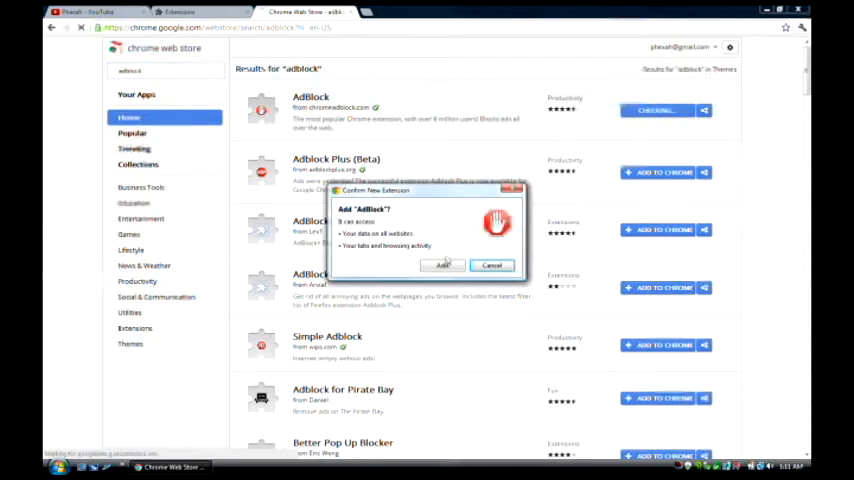
left_click(442, 264)
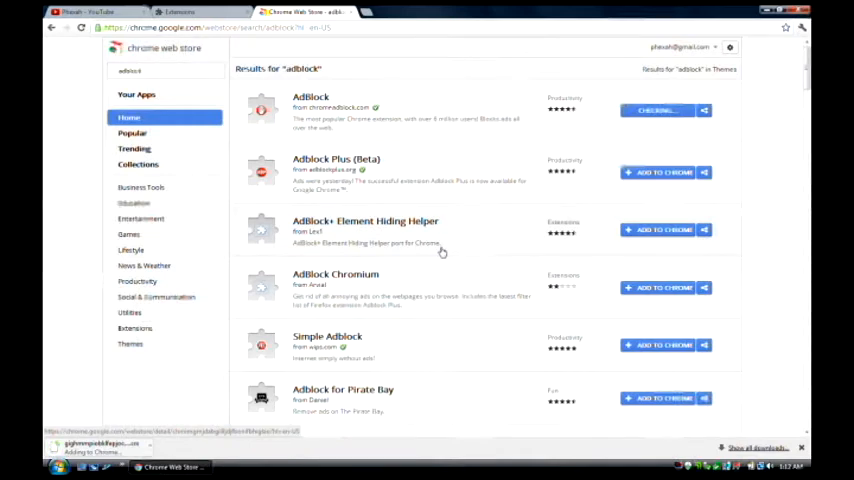
left_click(656, 110)
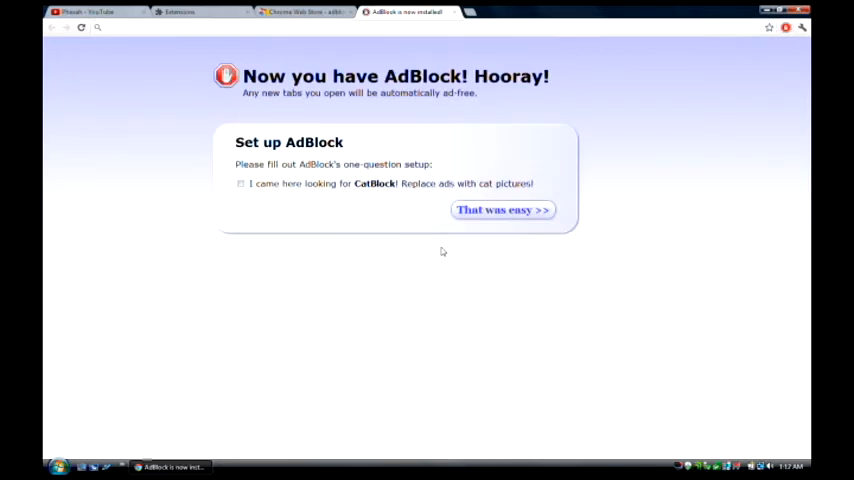
mouse_move(408, 214)
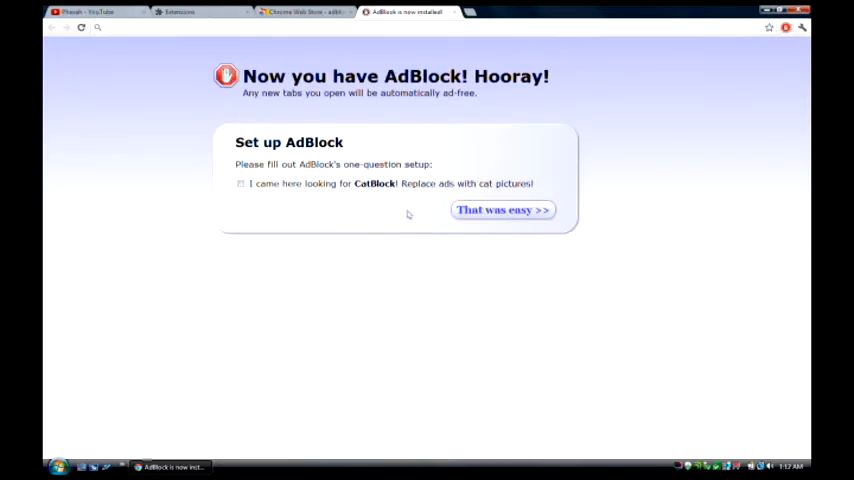